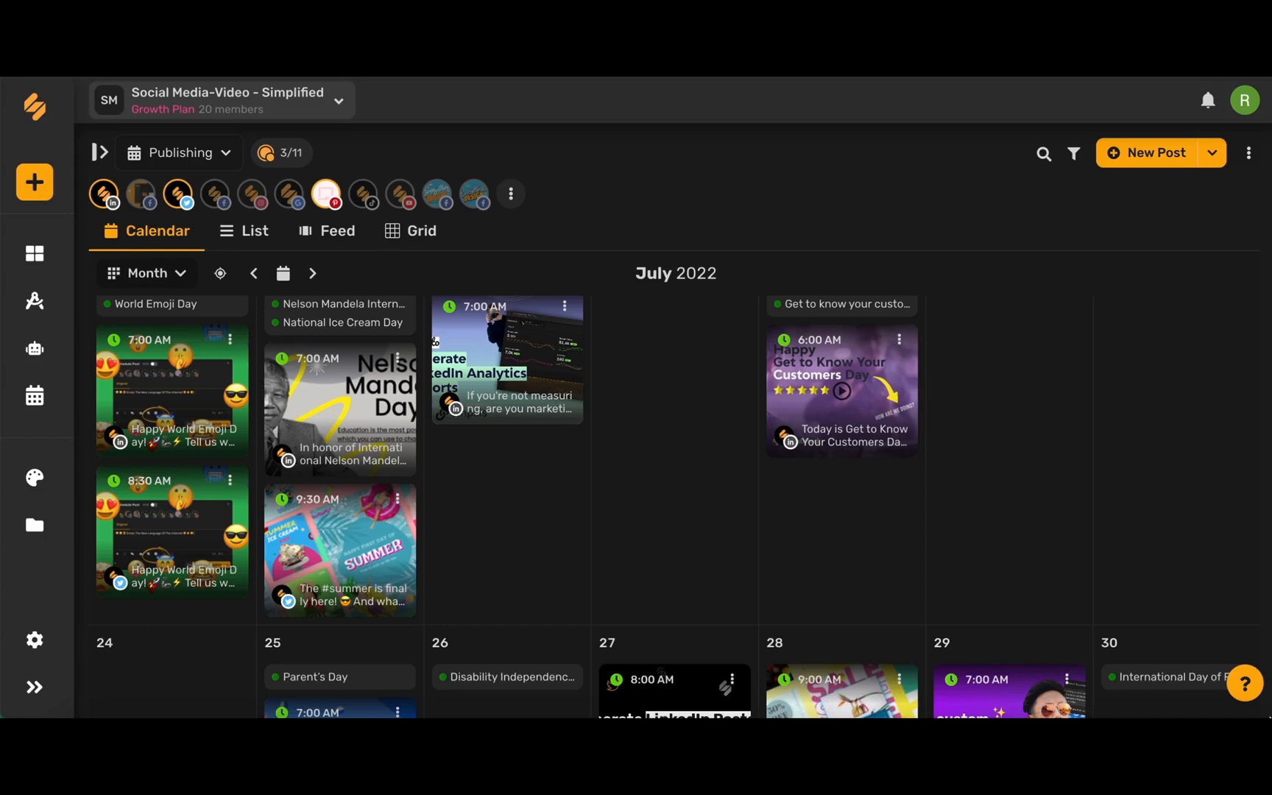
pyautogui.moveTo(487, 564)
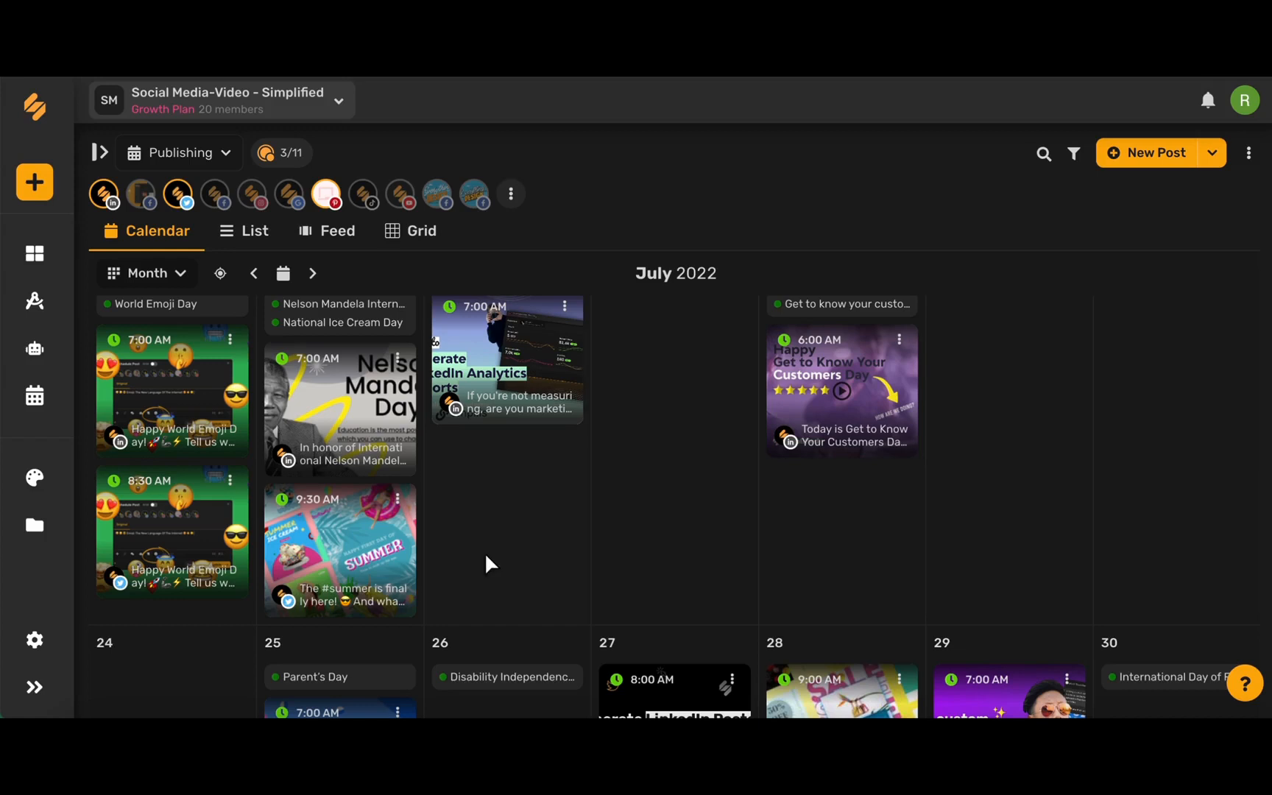
pyautogui.moveTo(336, 572)
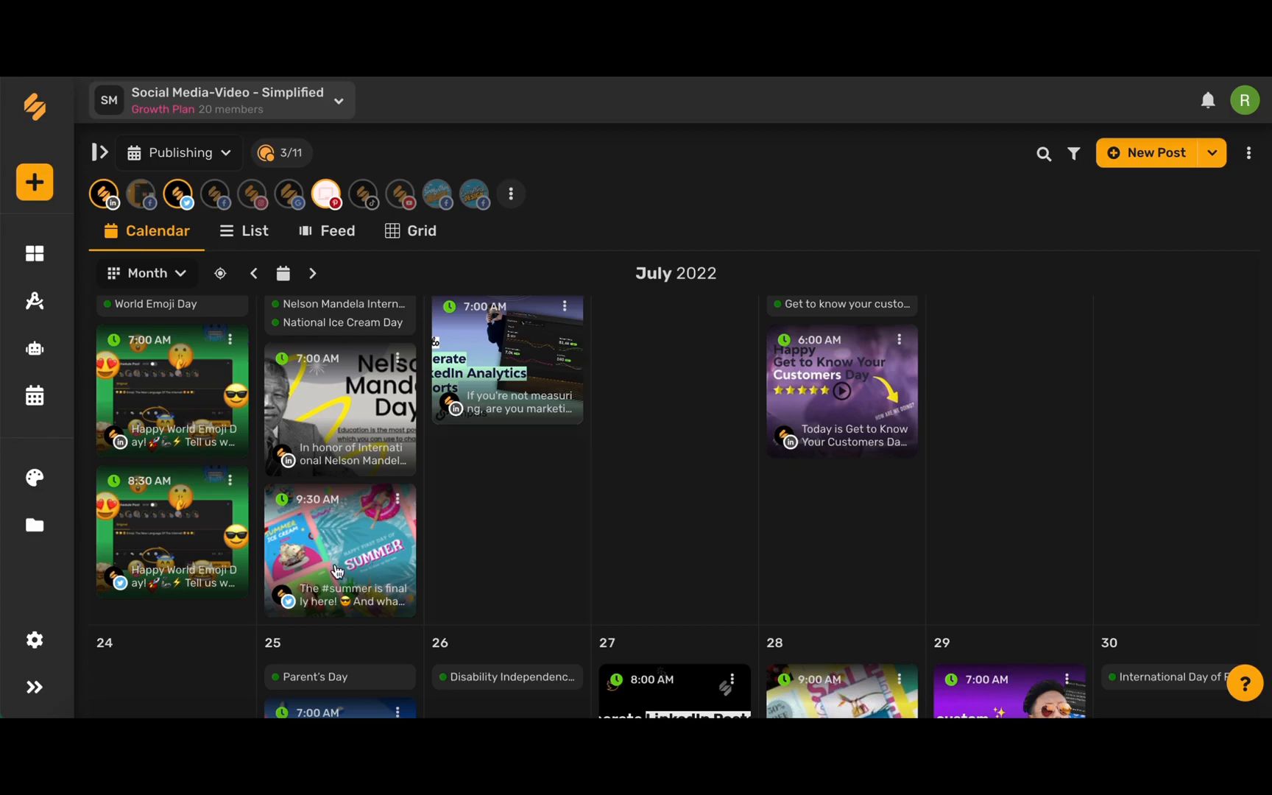
# Step: Edit the July 18 summer Twitter post and show its empty tweet replies panel
pyautogui.click(398, 506)
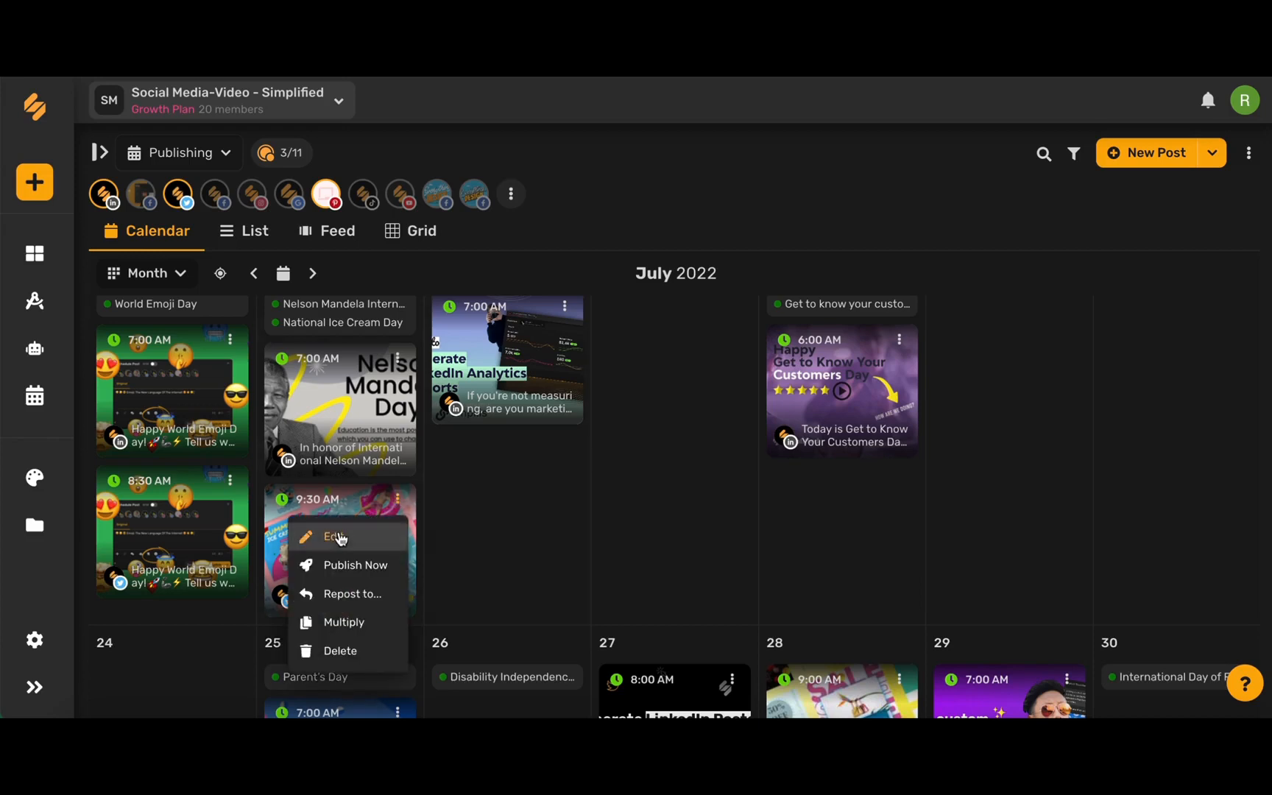
pyautogui.click(334, 539)
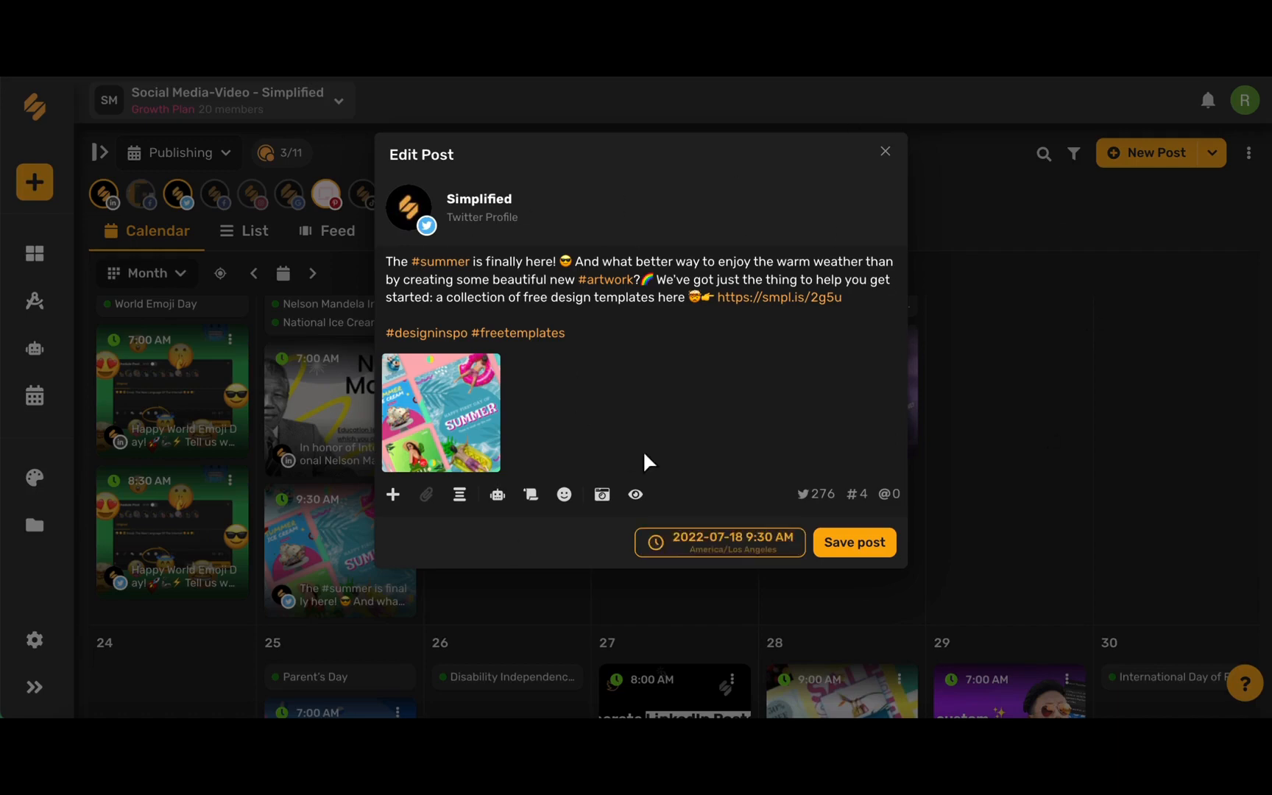
pyautogui.moveTo(458, 495)
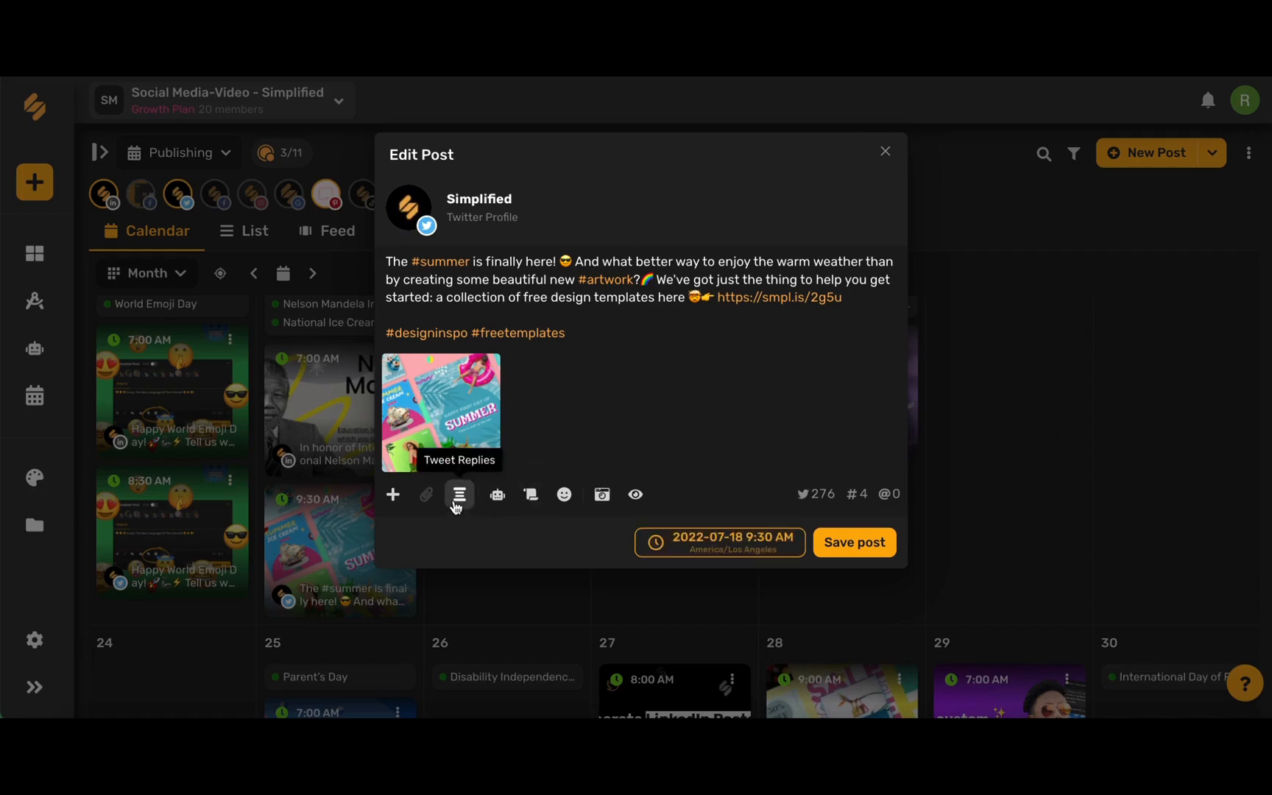
pyautogui.click(458, 494)
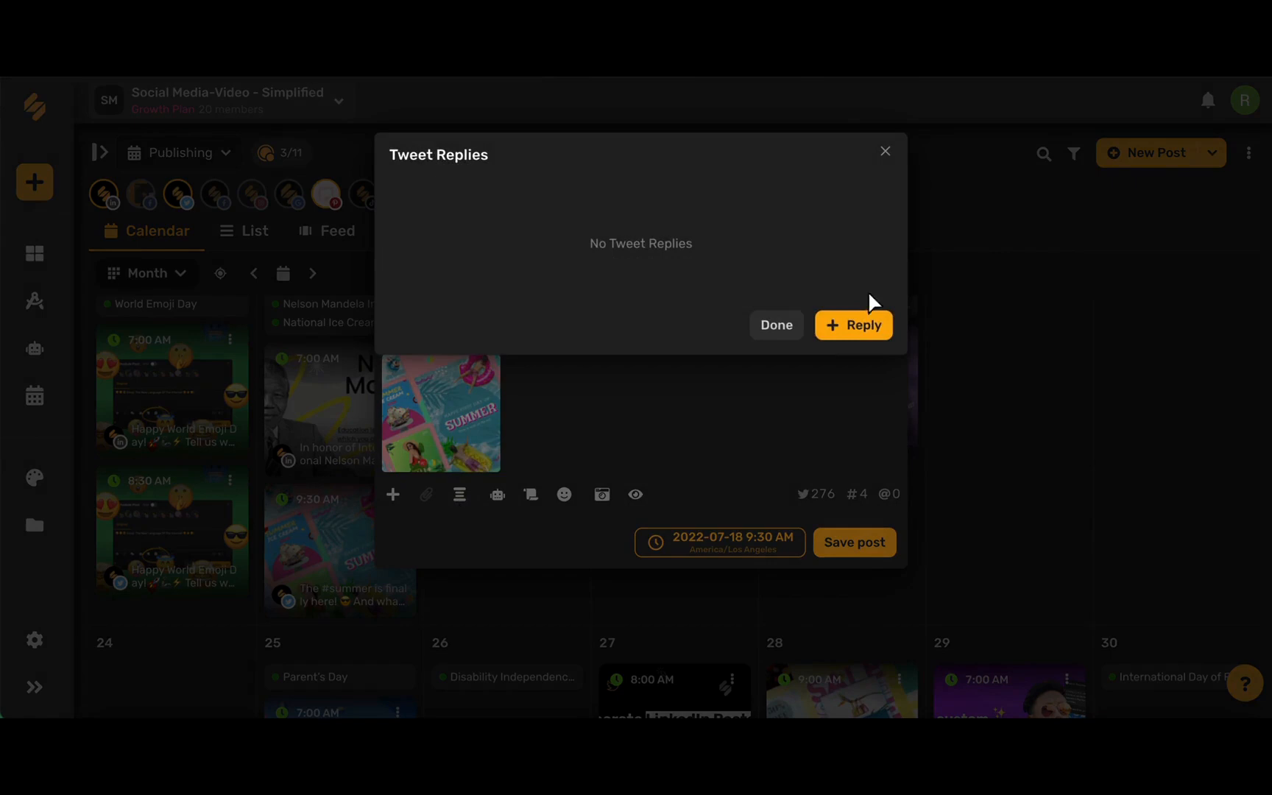
pyautogui.click(853, 325)
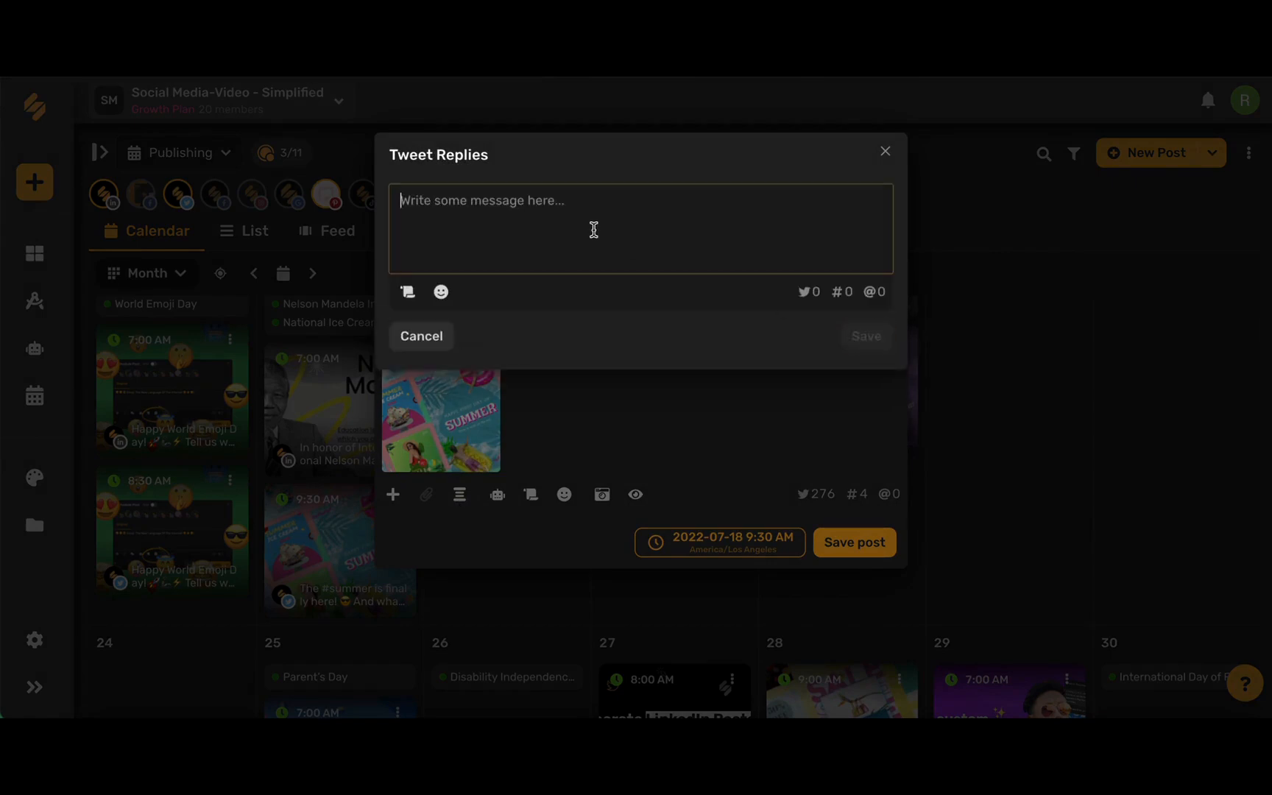
pyautogui.write('Sign up for my weekly newsletter! We feature upcoming artists, designers, and even share some amazing insider promo codes! Check it out here! www.artworld.com')
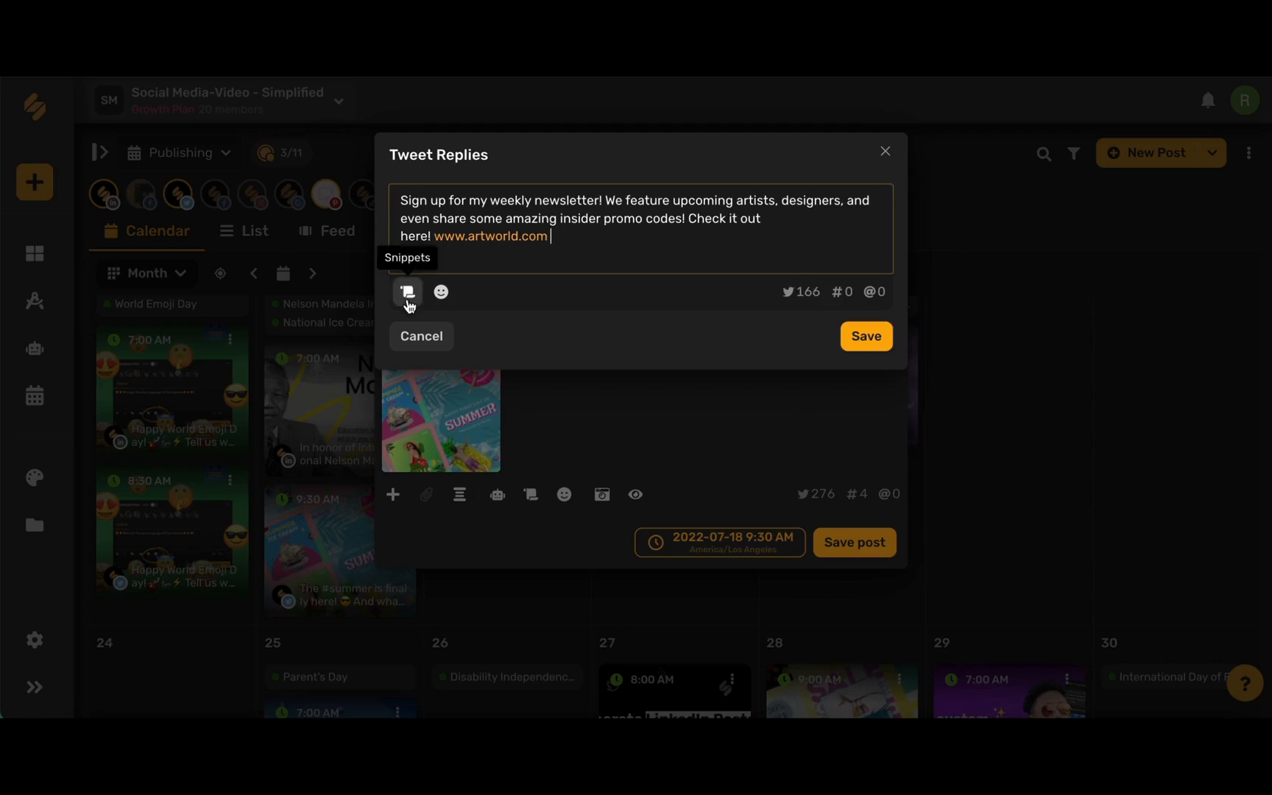
pyautogui.moveTo(654, 229)
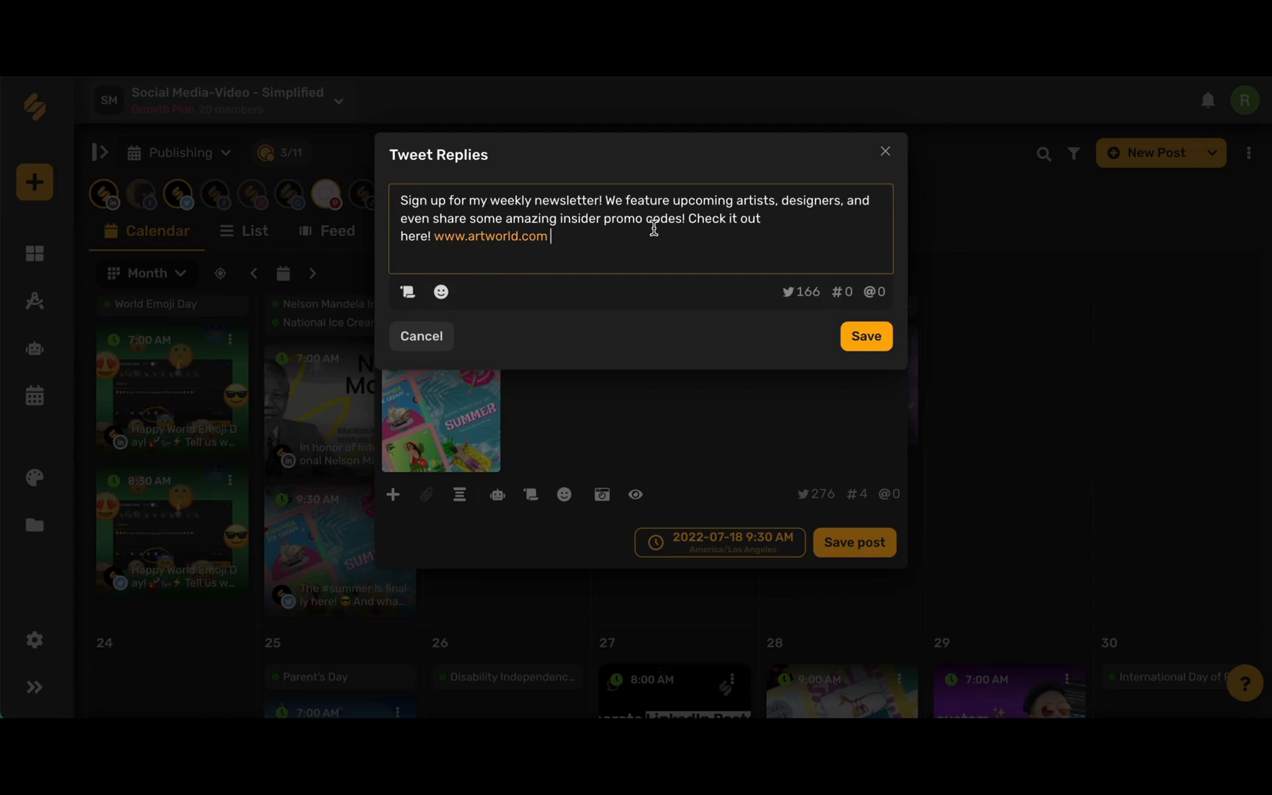
# Step: Save the newsletter reply so it appears in the summer tweet's thread
pyautogui.click(865, 336)
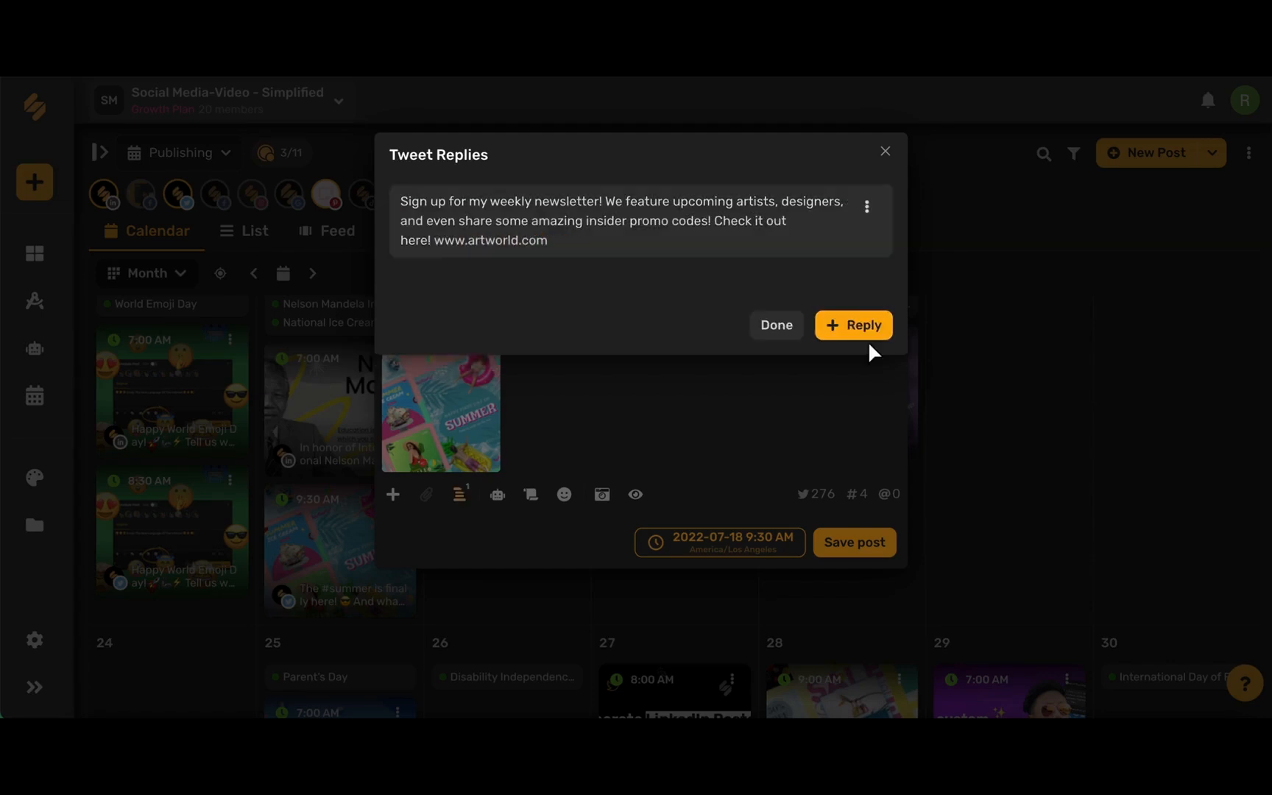
pyautogui.moveTo(716, 304)
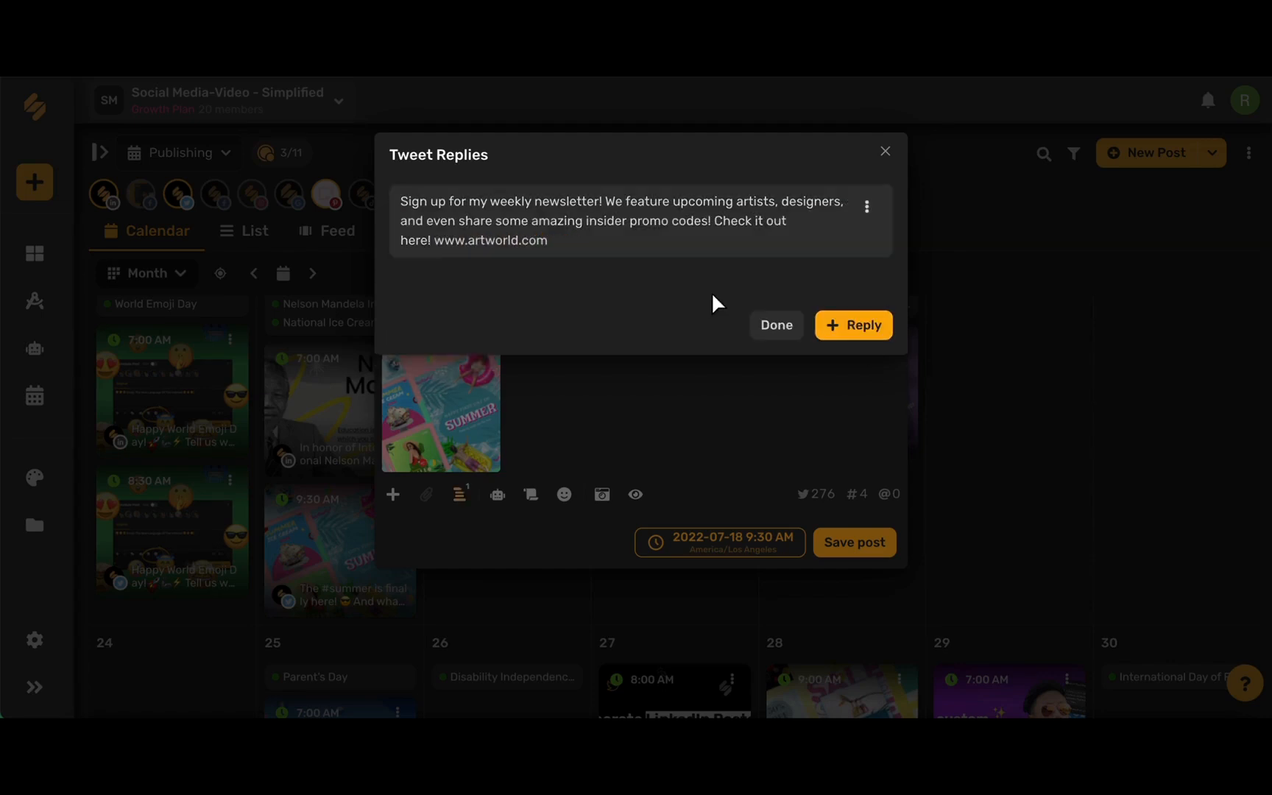
pyautogui.moveTo(590, 258)
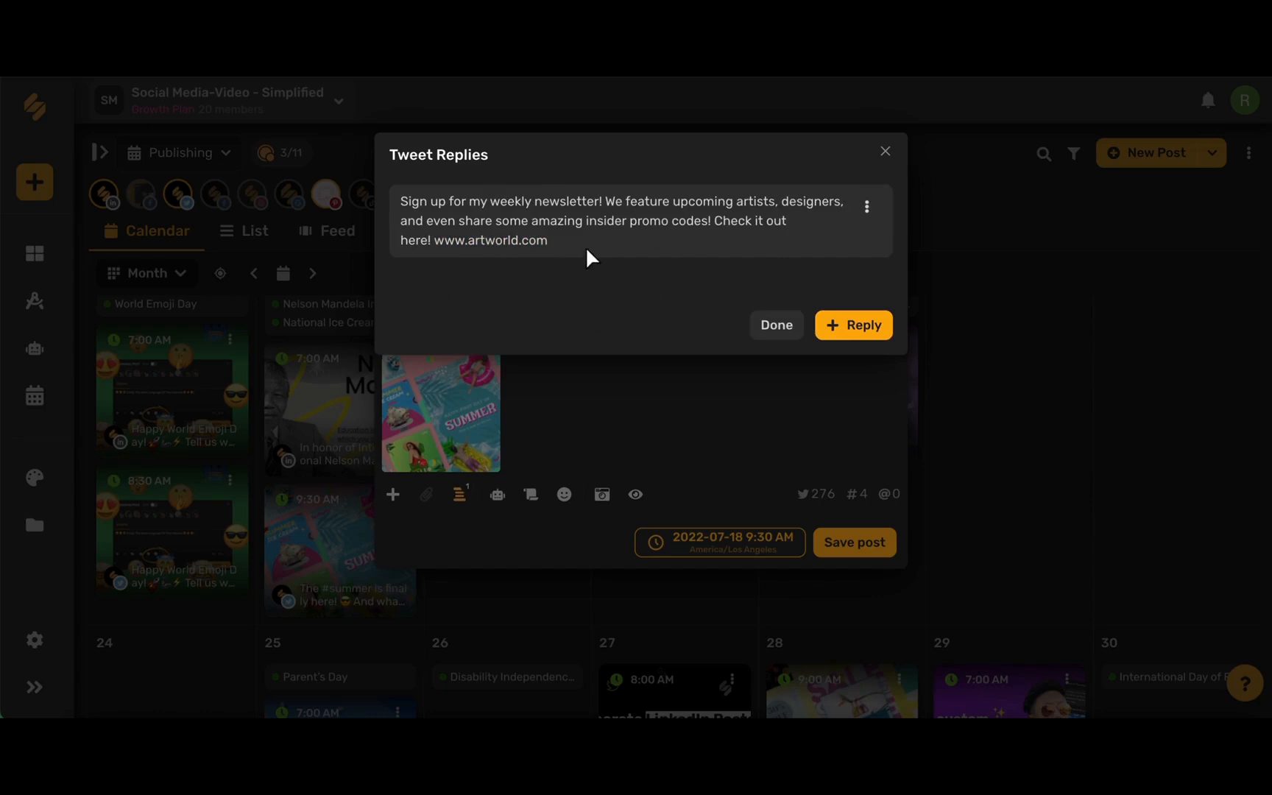
pyautogui.moveTo(772, 284)
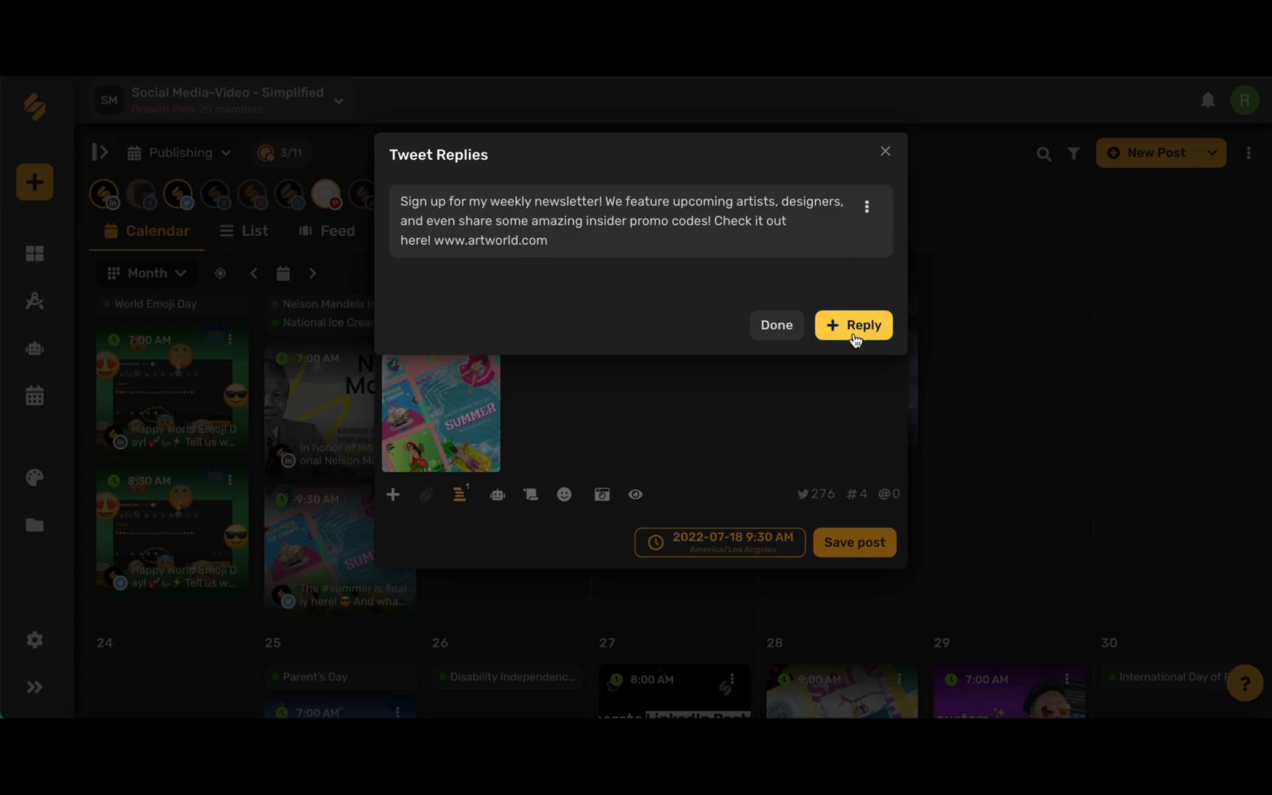
pyautogui.moveTo(703, 308)
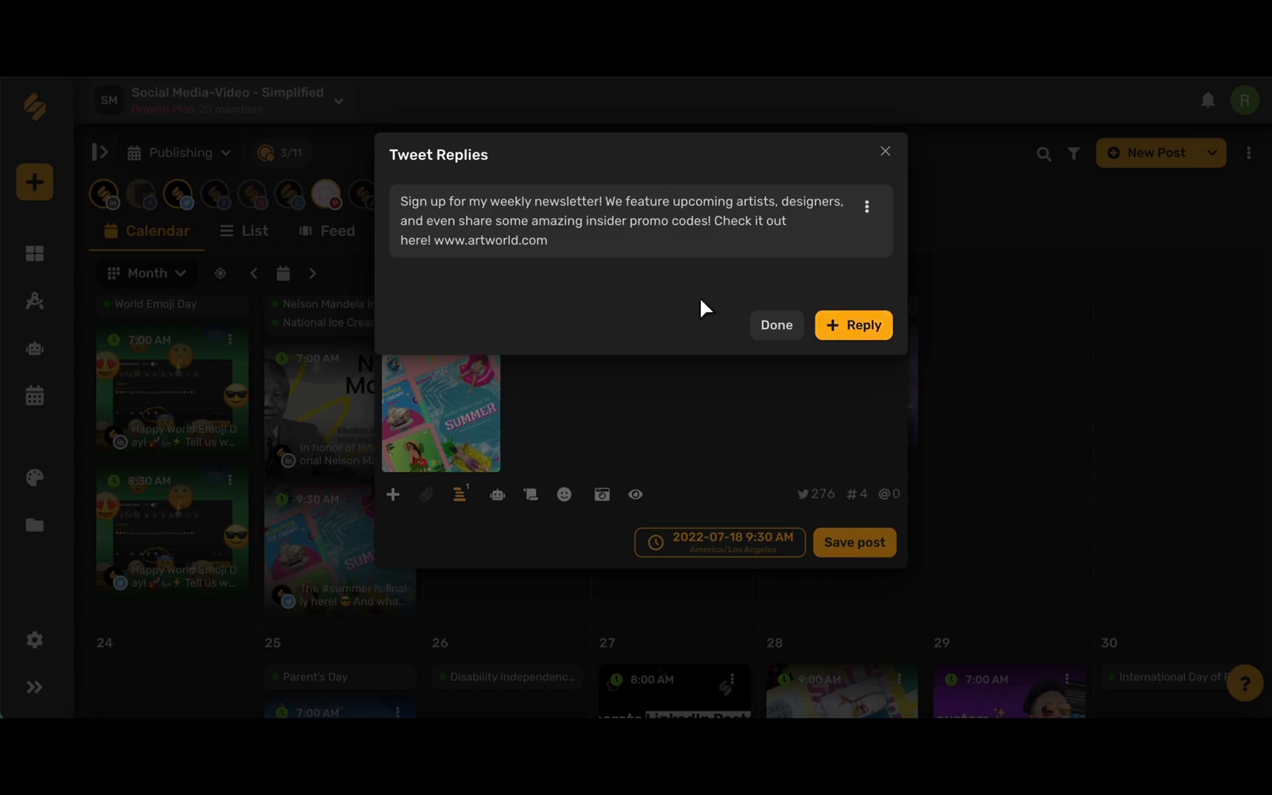